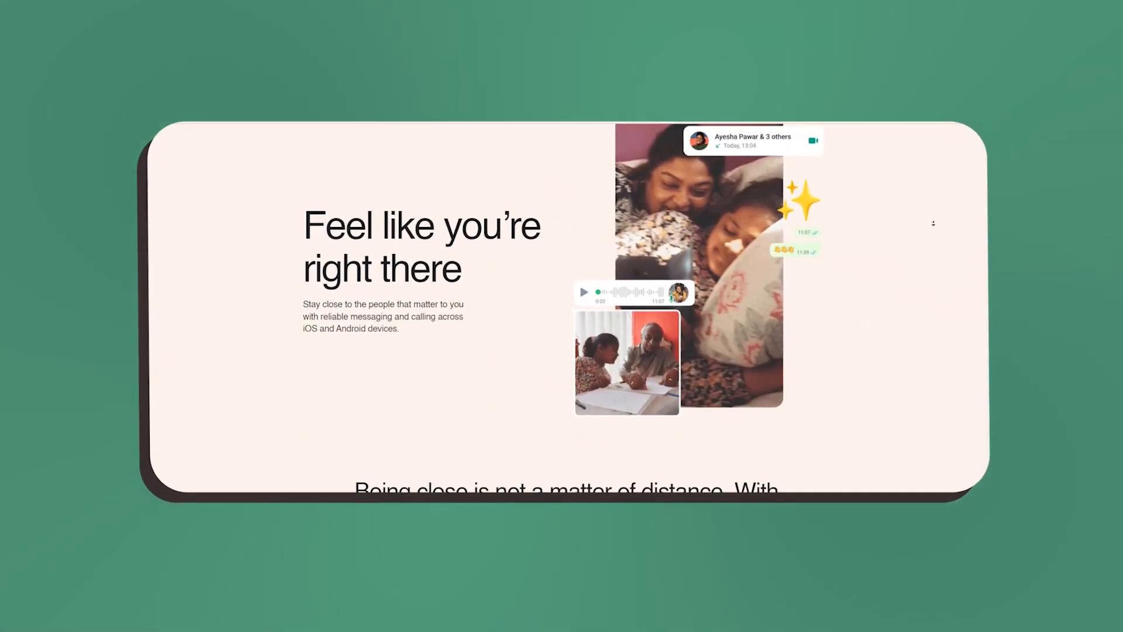
Scroll the WhatsApp homepage past the calling section to 'You're one message away'
scroll(down, 3)
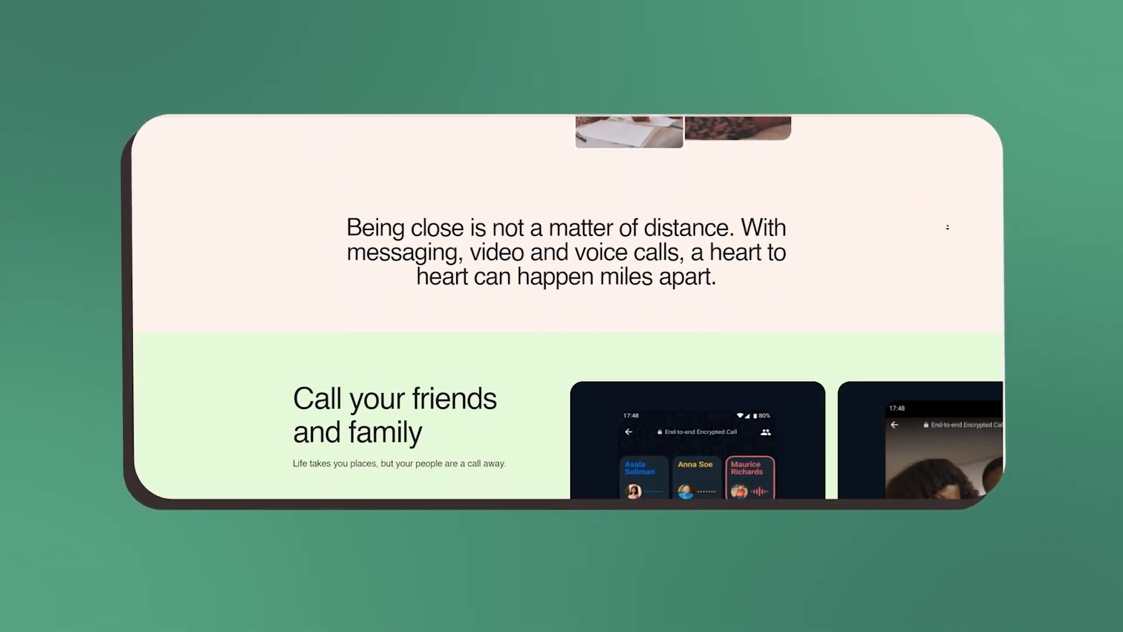
scroll(down, 3)
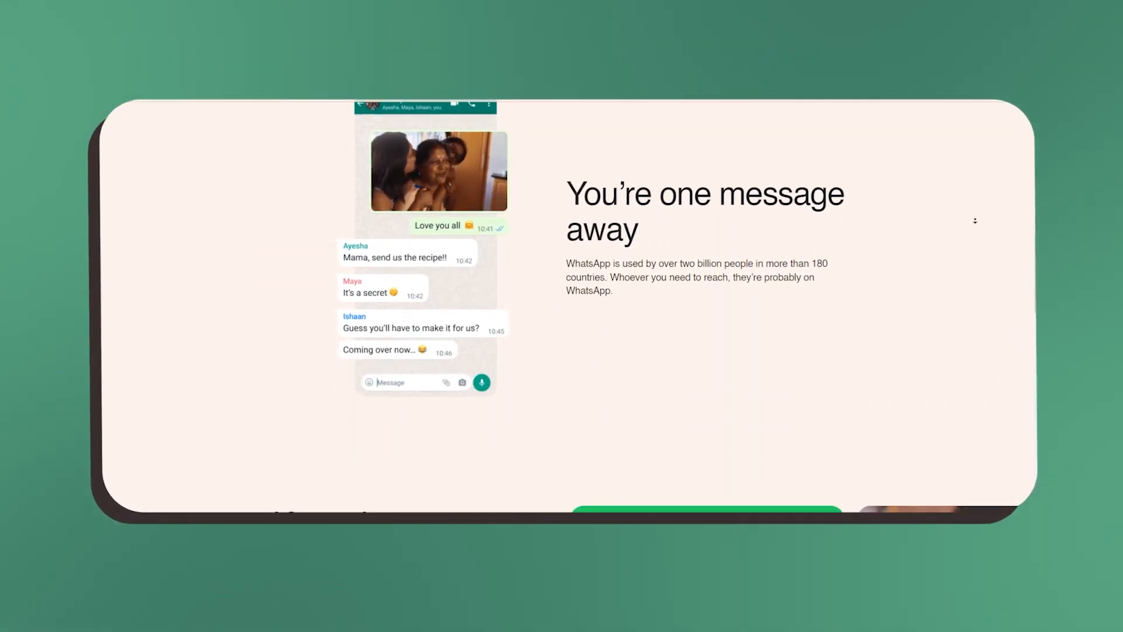
scroll(down, 3)
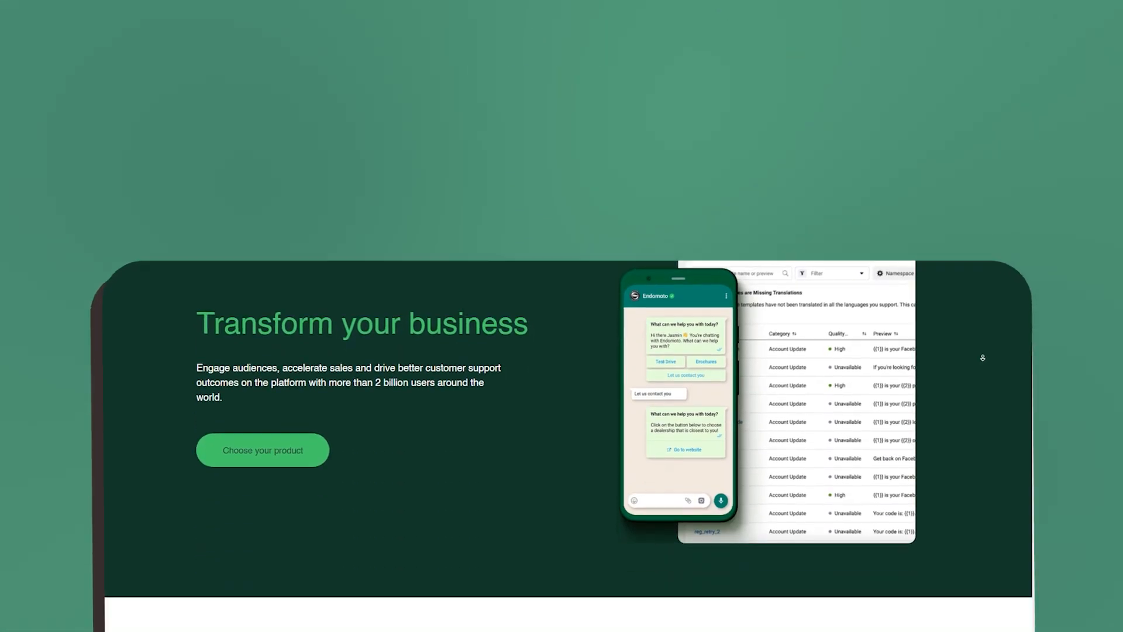
Scroll past 'Transform your business' to the product comparison for businesses of any size
scroll(down, 3)
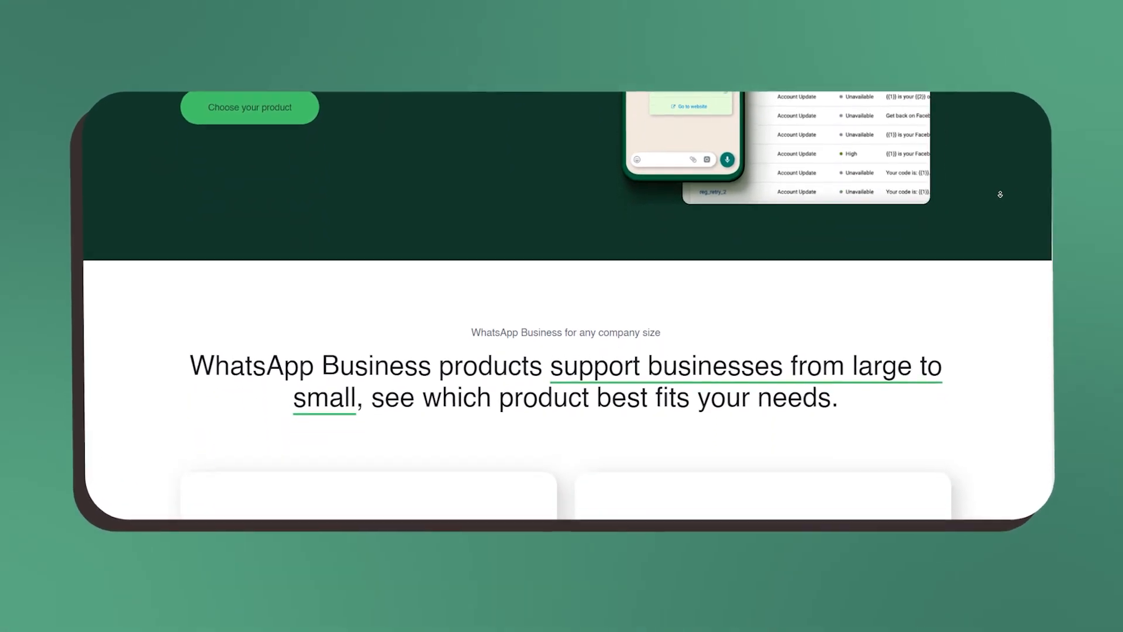
scroll(down, 3)
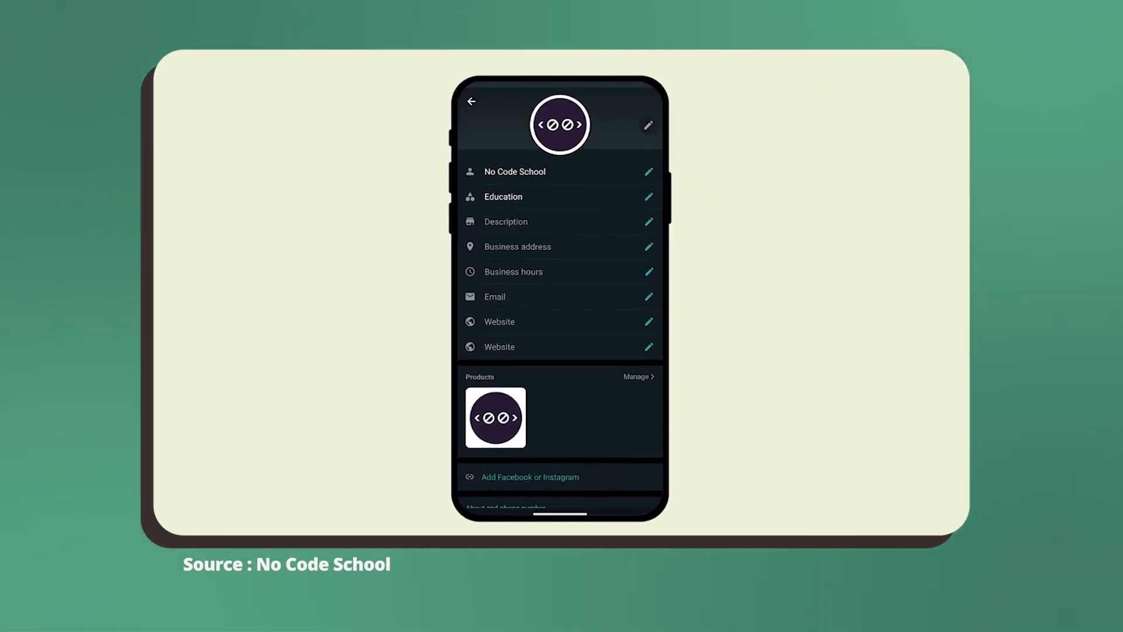
Return to Business tools and show the wa.me short link with its pre-filled message
click(647, 322)
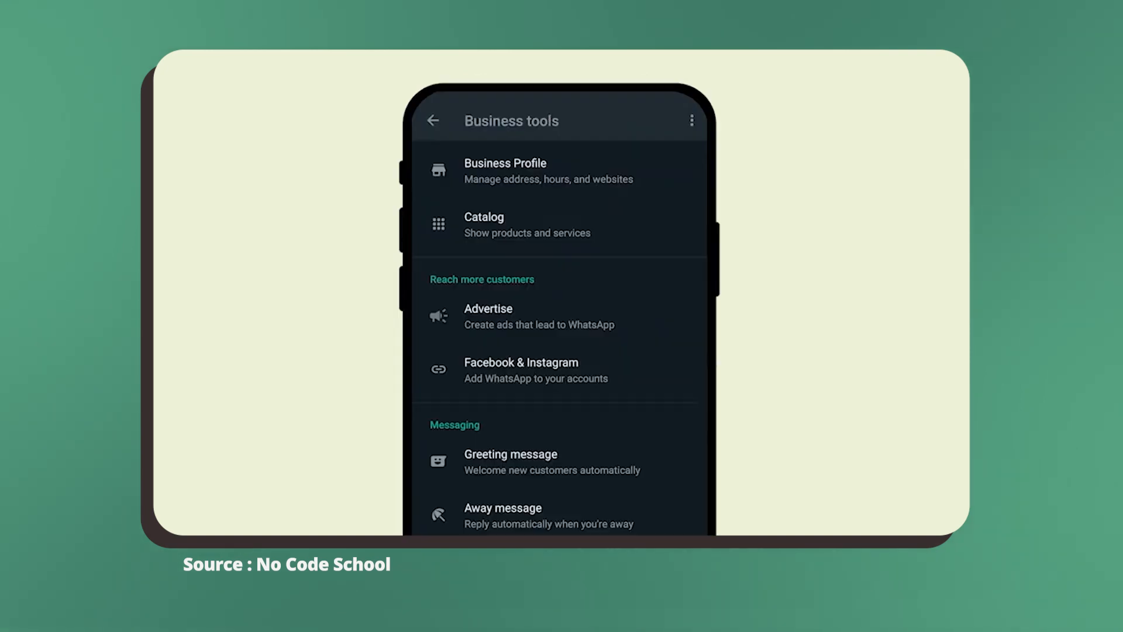
click(505, 171)
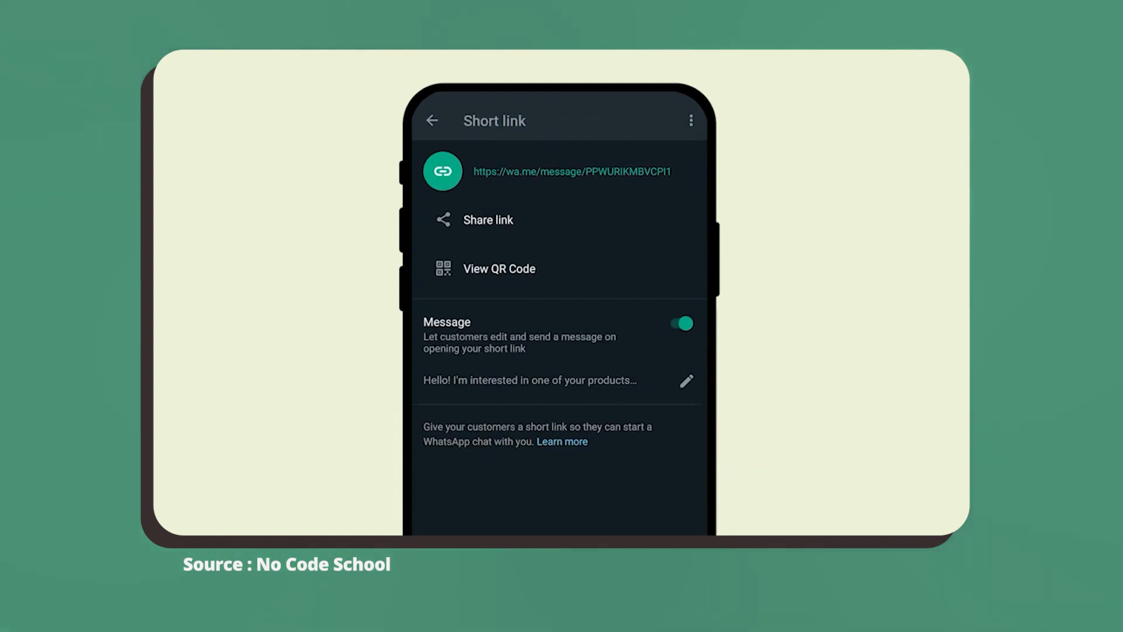
click(433, 120)
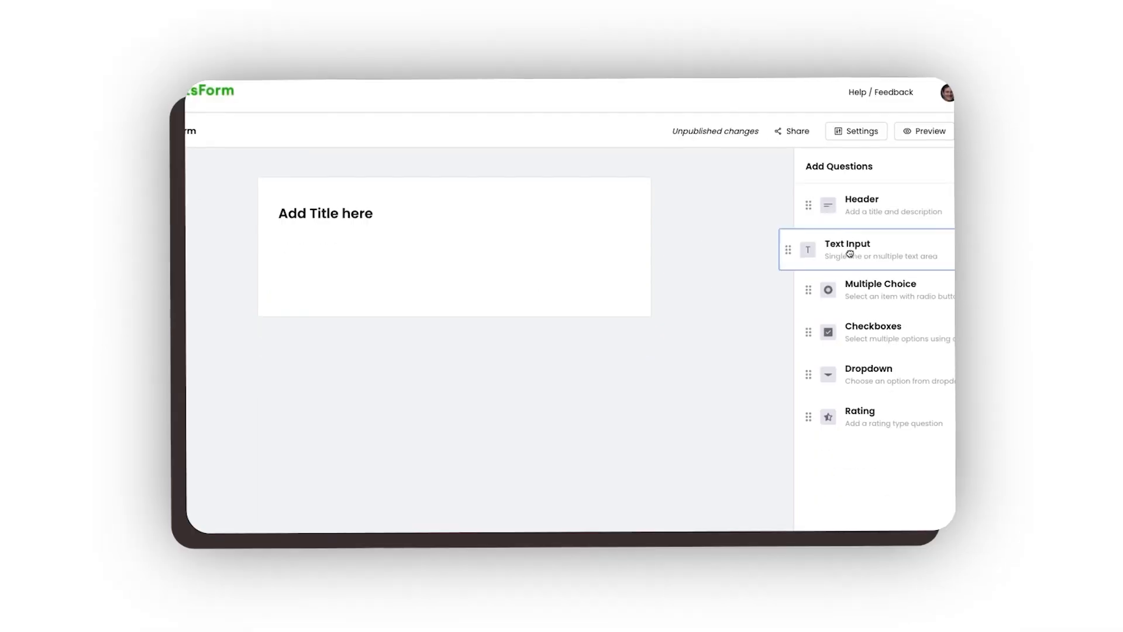
Drag a Text Input question from Add Questions onto the untitled form
click(880, 289)
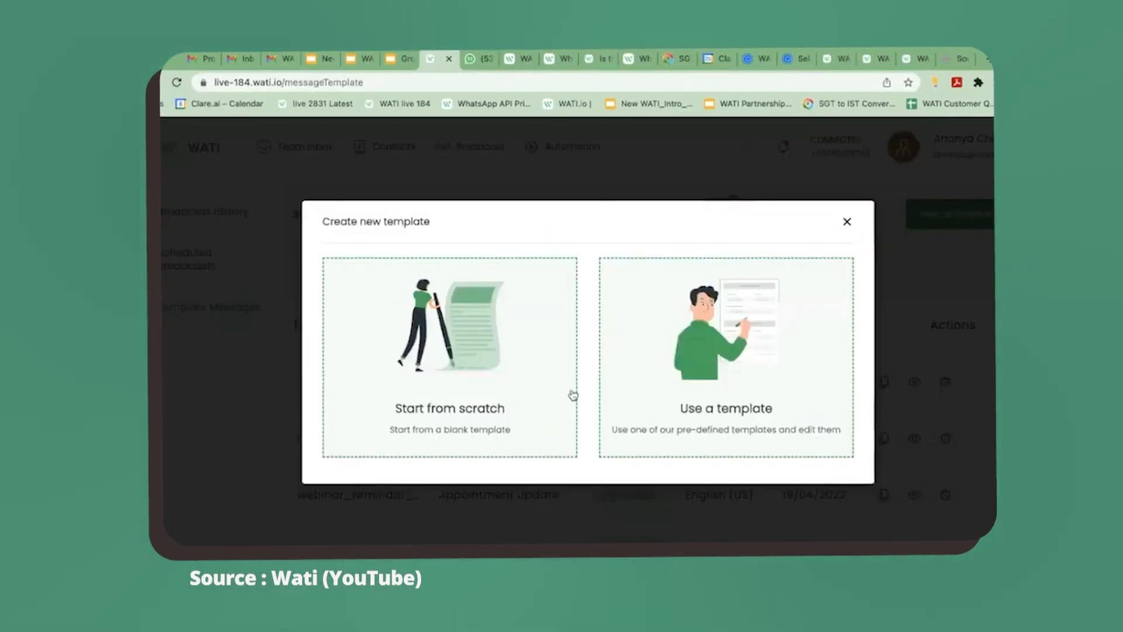
mouse_move(754, 387)
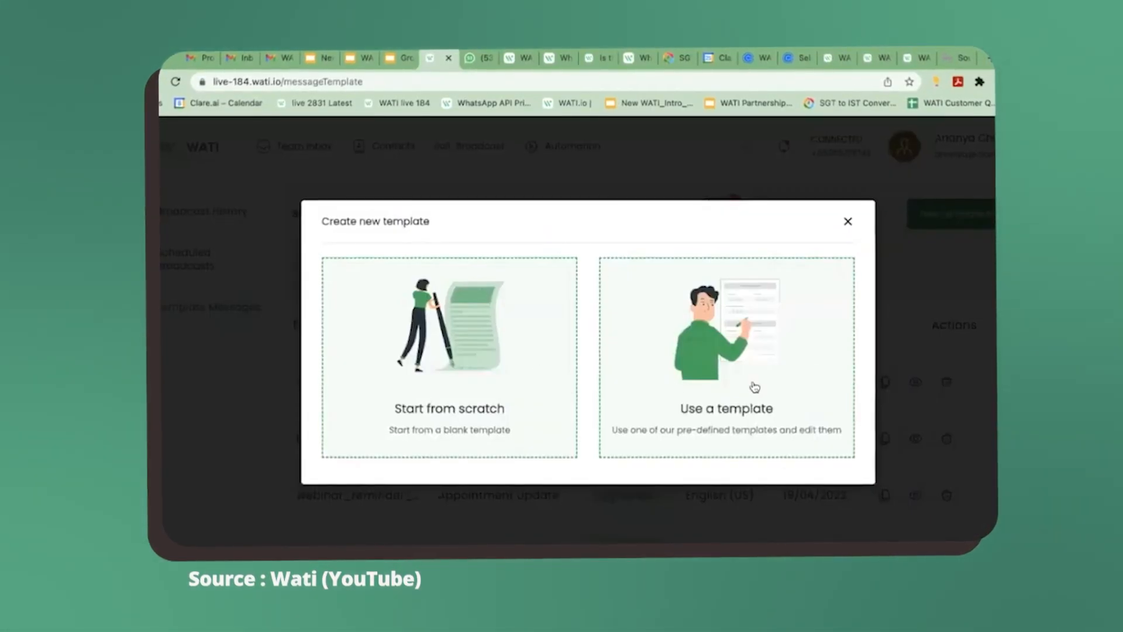
mouse_move(793, 372)
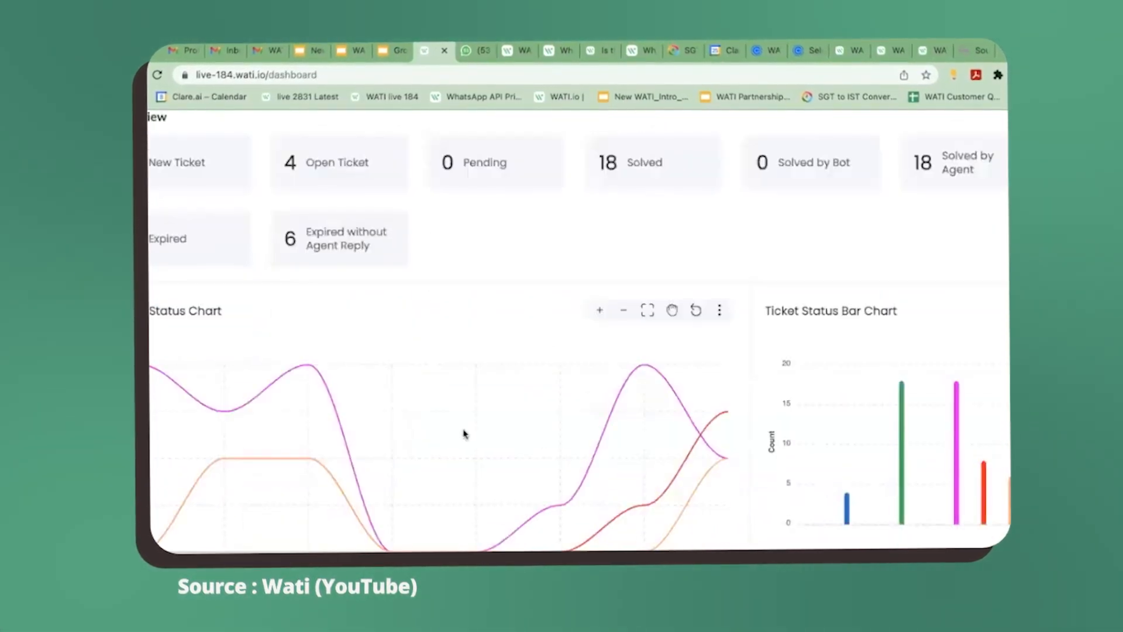
Scroll the WATI dashboard past the ticket status charts to the Messages volume statistic
scroll(down, 3)
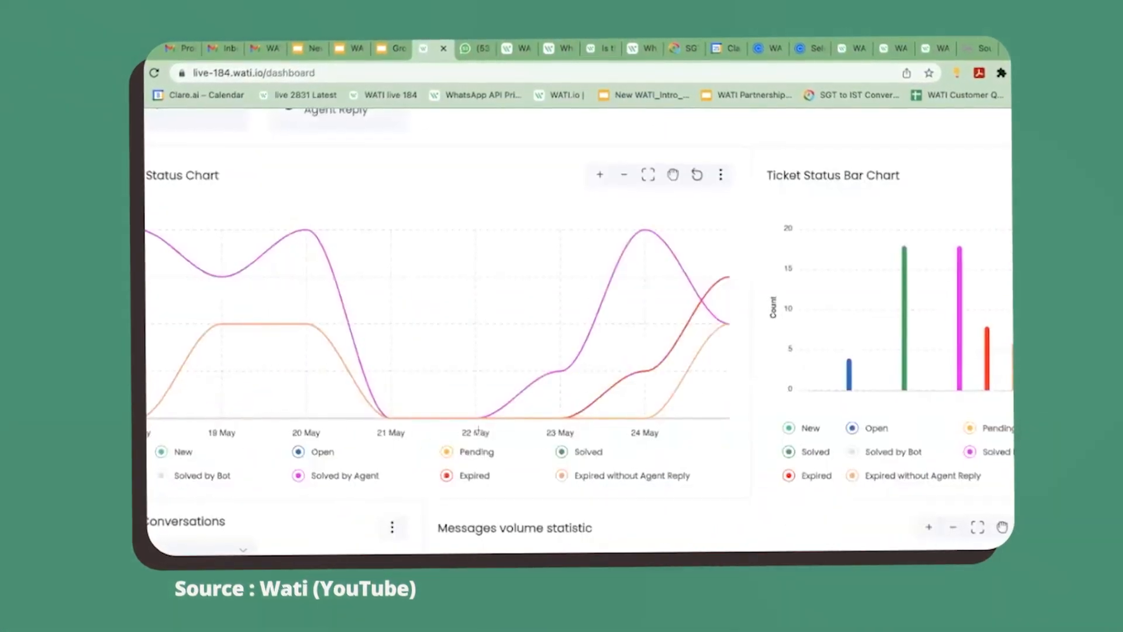
scroll(down, 3)
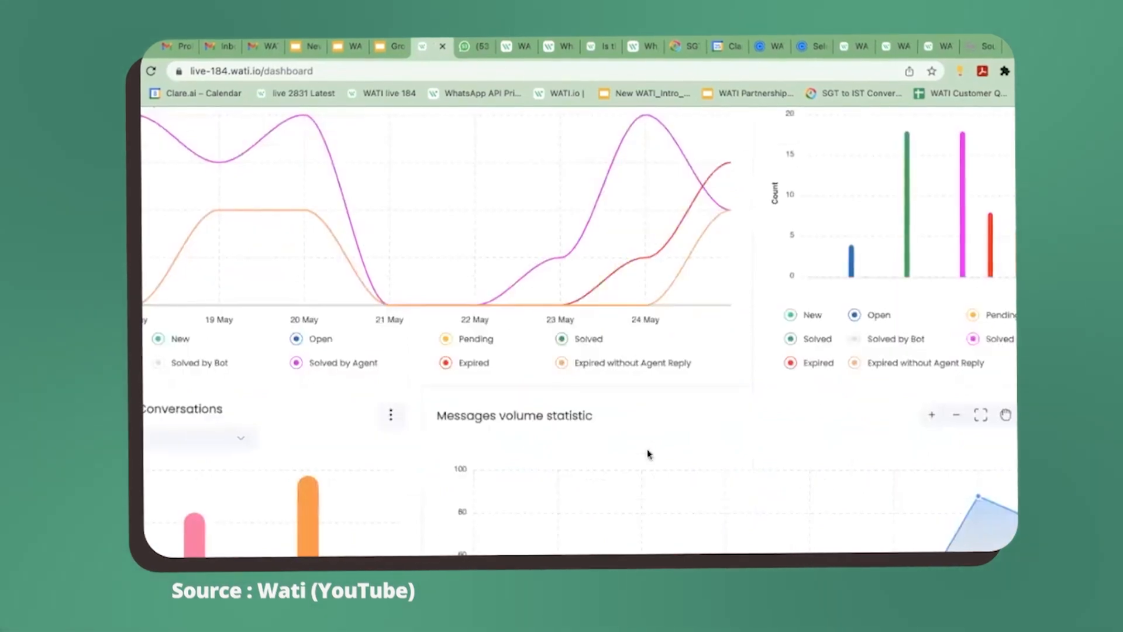